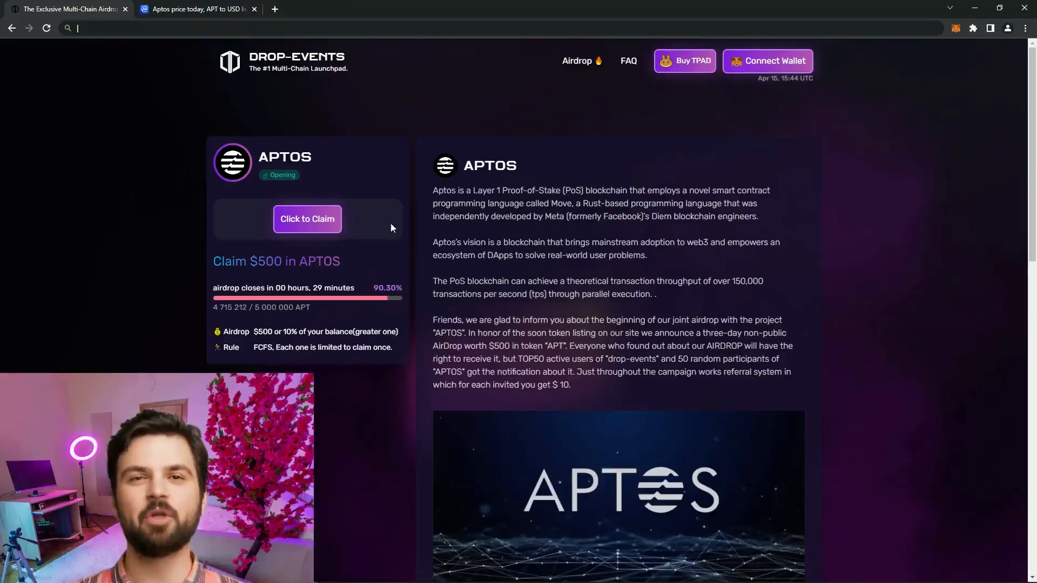
mouse_move(633, 278)
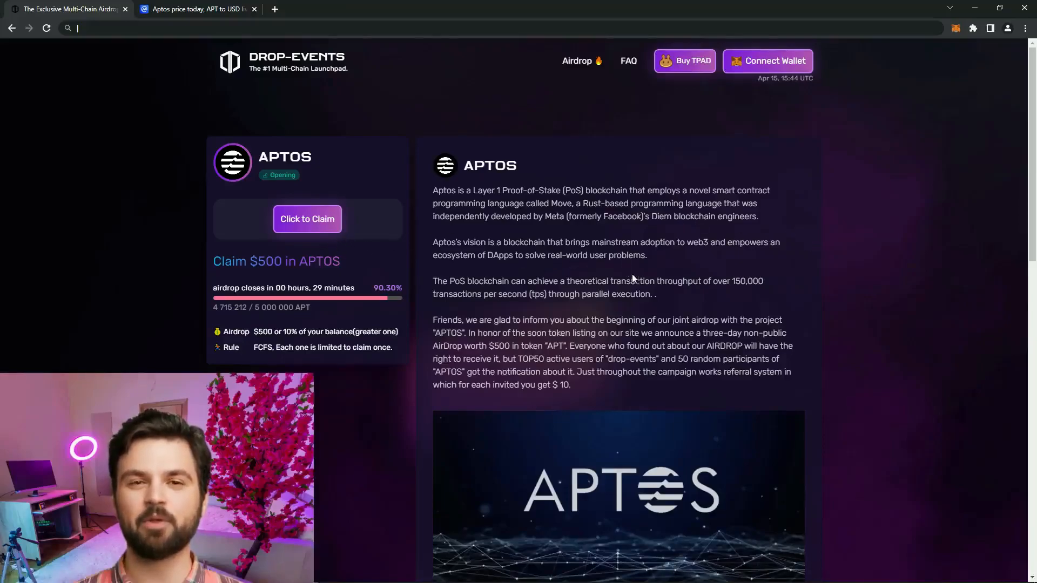
Scroll the Aptos airdrop page down to the project's social links under the banner
scroll("down", 3)
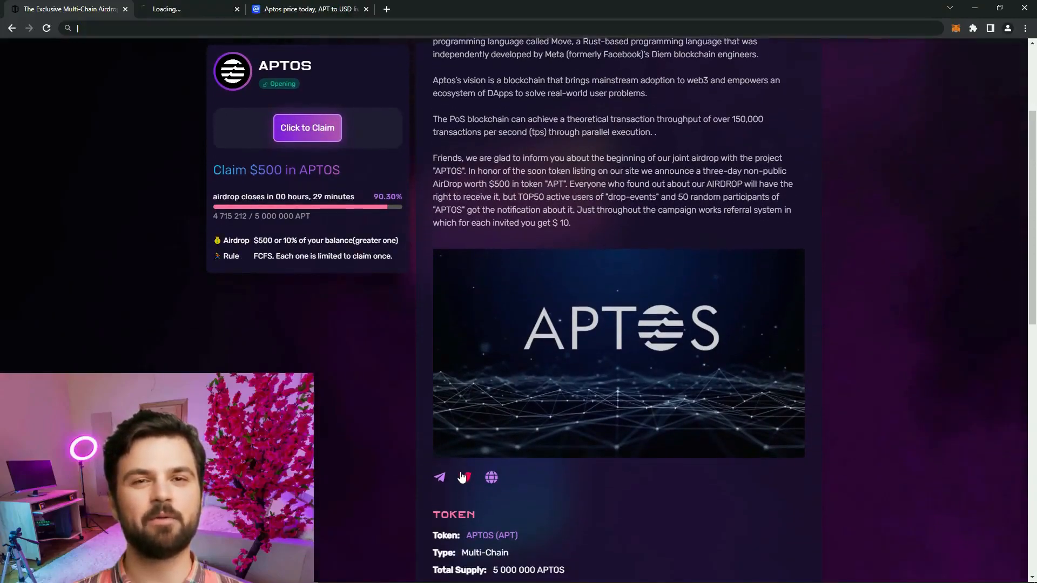
Browse the Aptos Labs timeline down to the Artist Grants Program post, declining notifications with 'Not now'
left_click(464, 478)
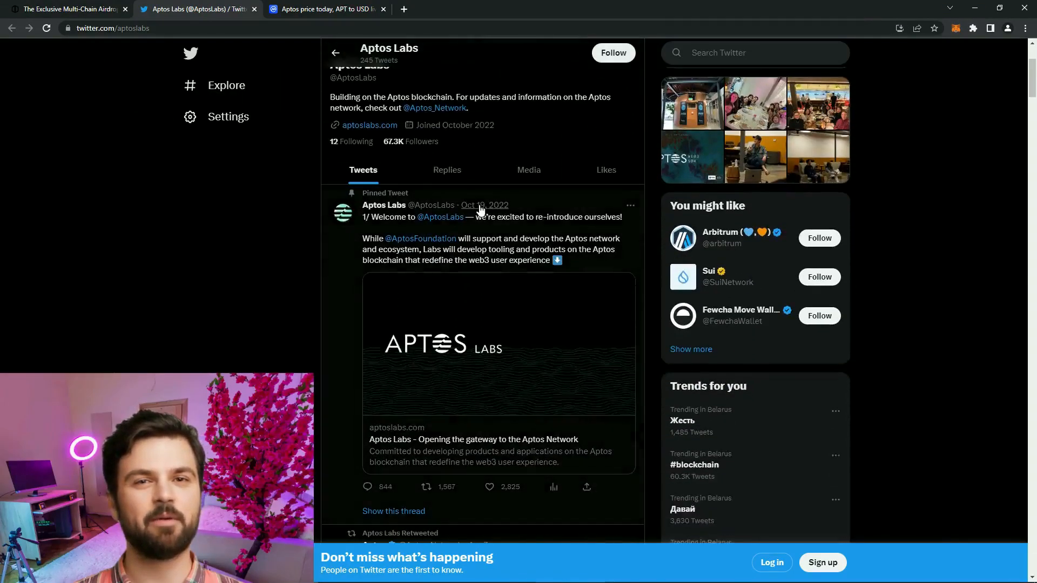
scroll("down", 3)
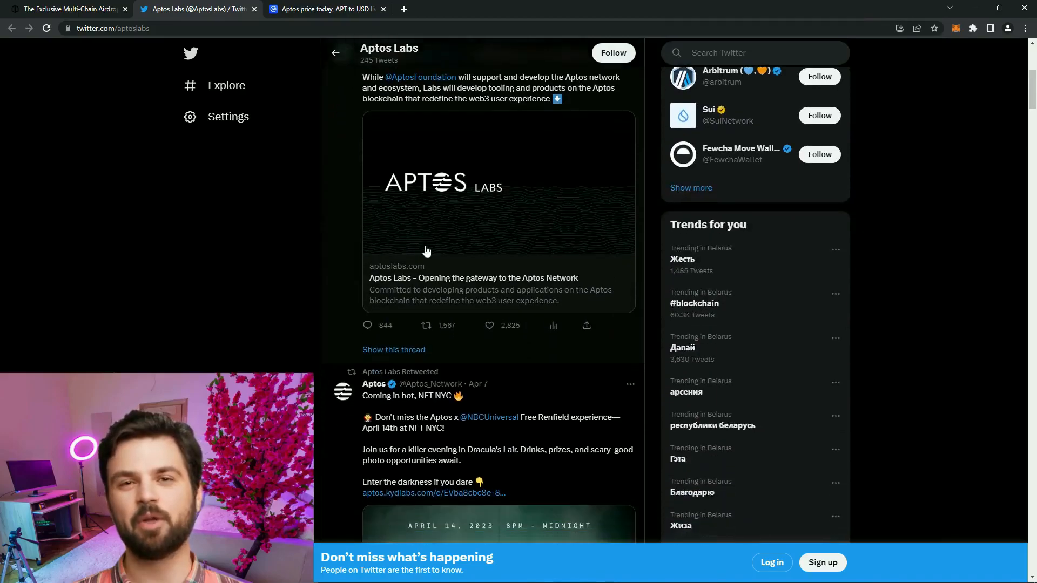
scroll("down", 3)
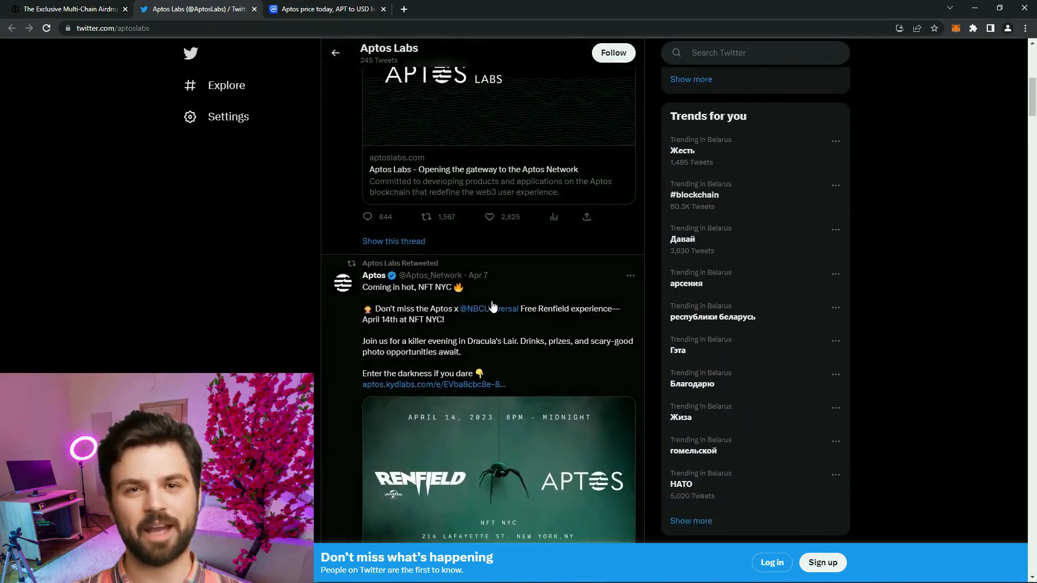
scroll("down", 3)
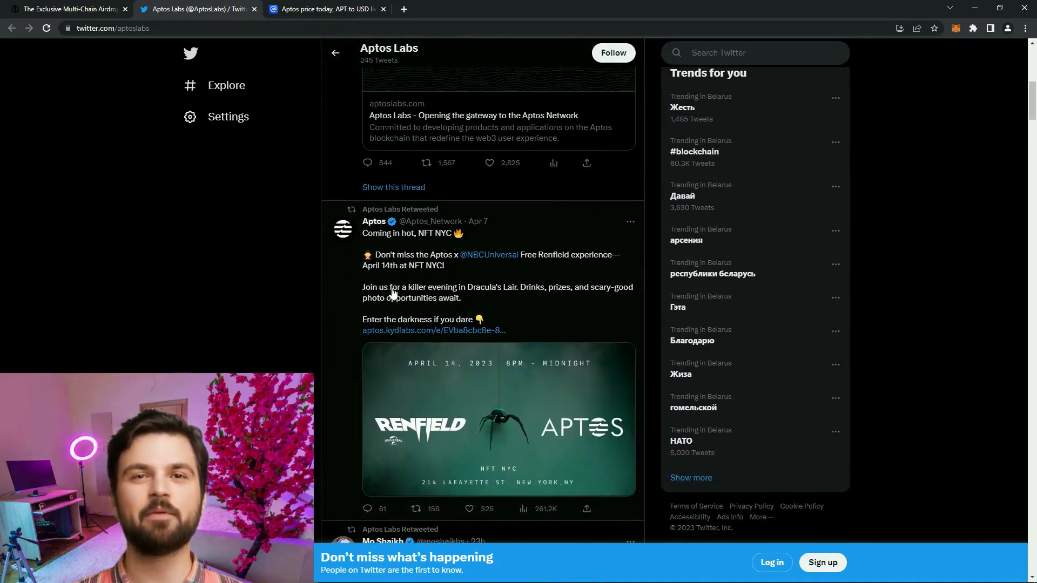
scroll("down", 3)
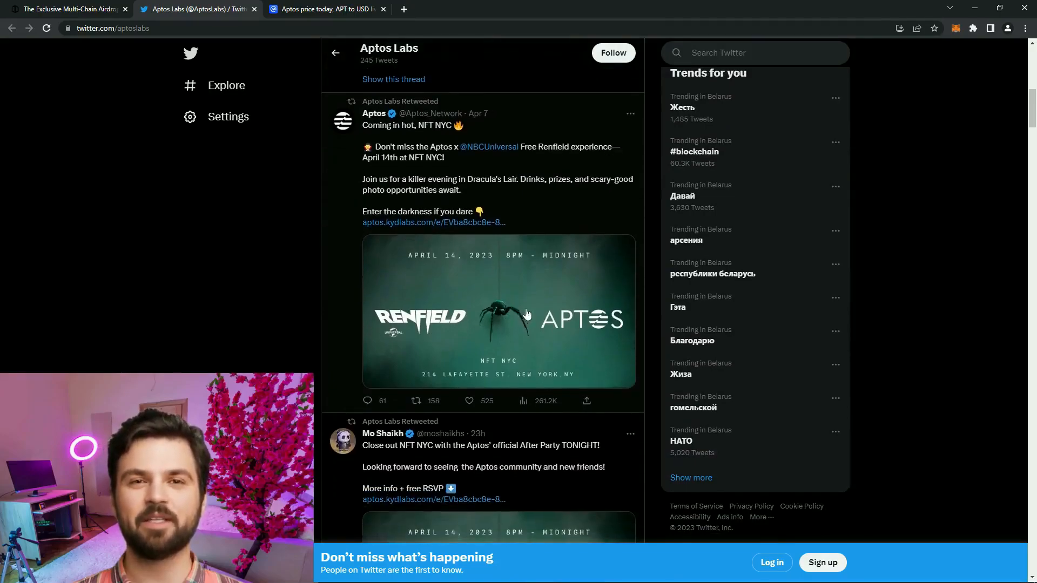
scroll("down", 3)
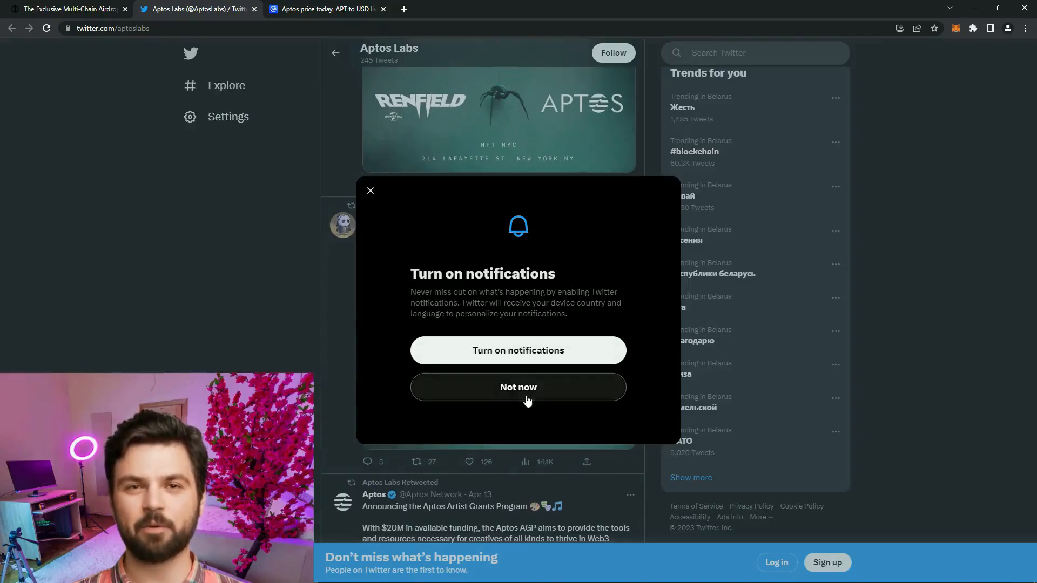
left_click(518, 387)
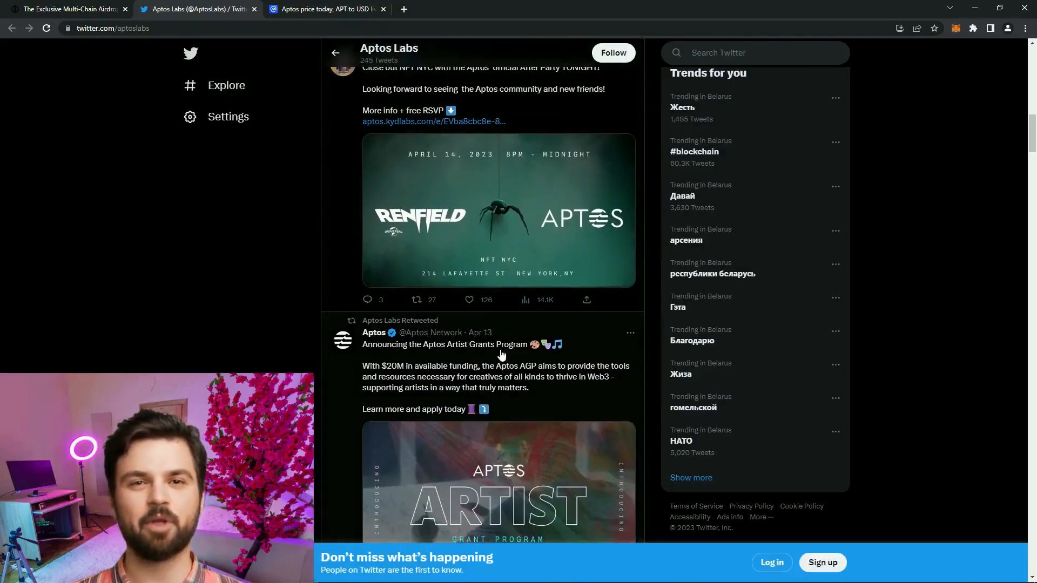
scroll("down", 3)
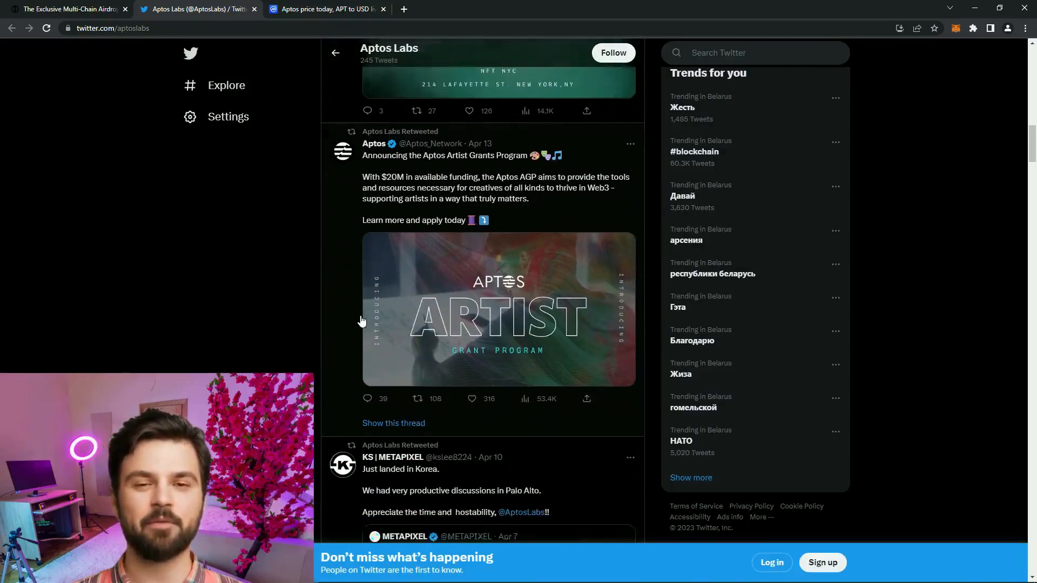
Follow the aptoslabs.com link to the Aptos Labs homepage and its web3 mission statement
left_click(65, 7)
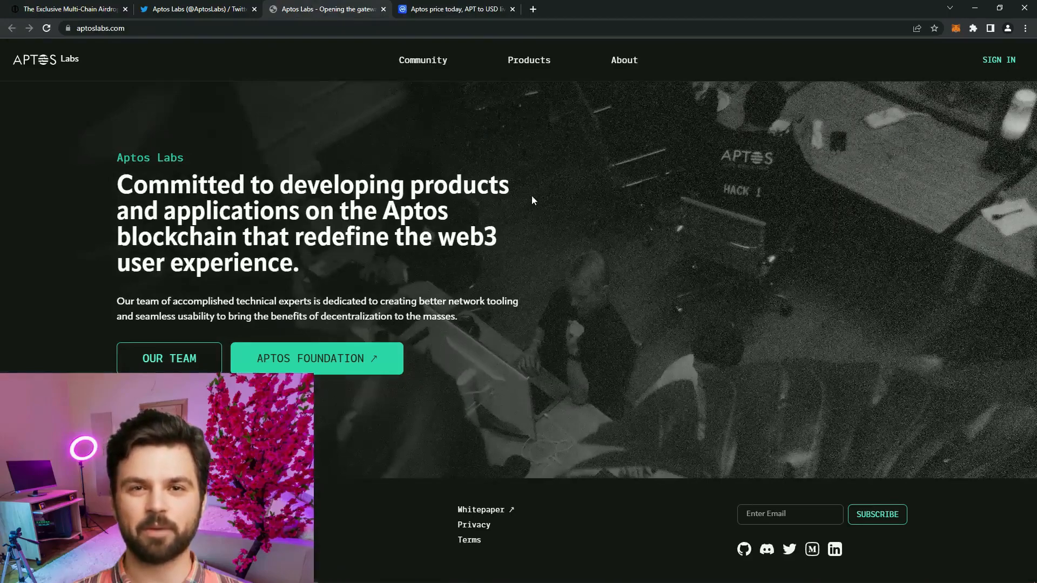
mouse_move(276, 165)
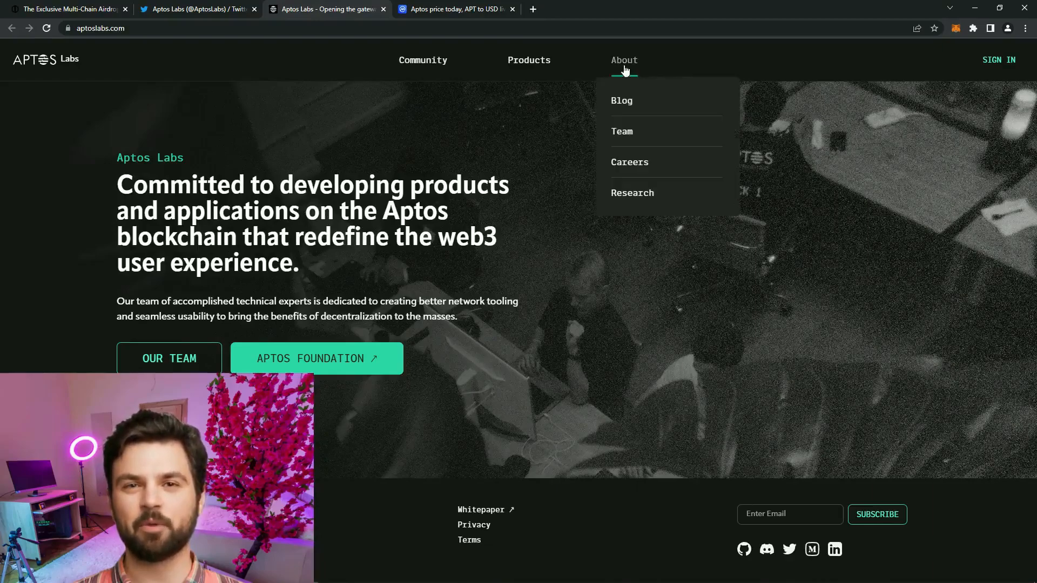
Read the About > Team page on founders and staff down to the careers call-to-action
left_click(622, 131)
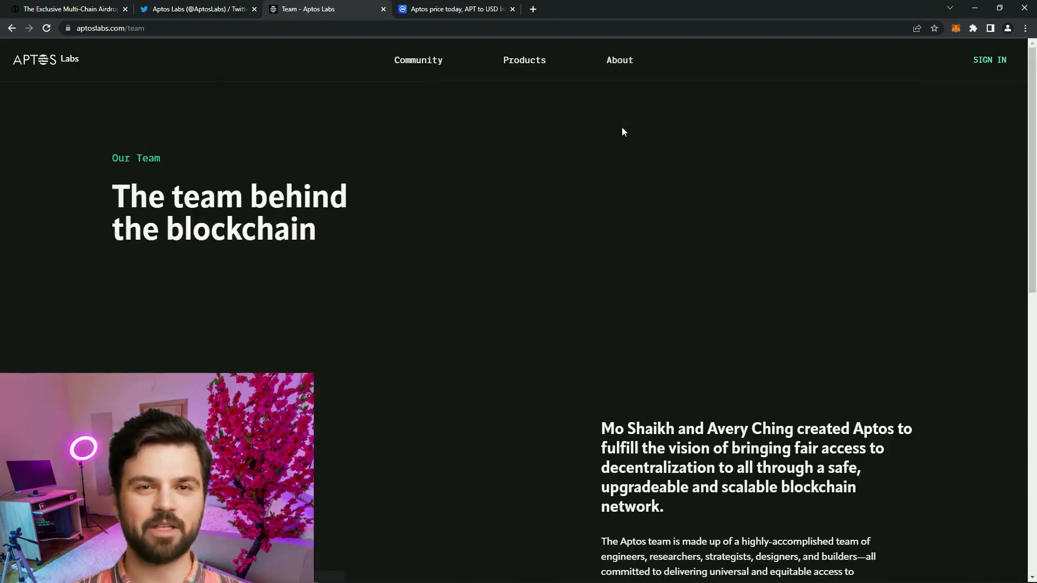
scroll("down", 3)
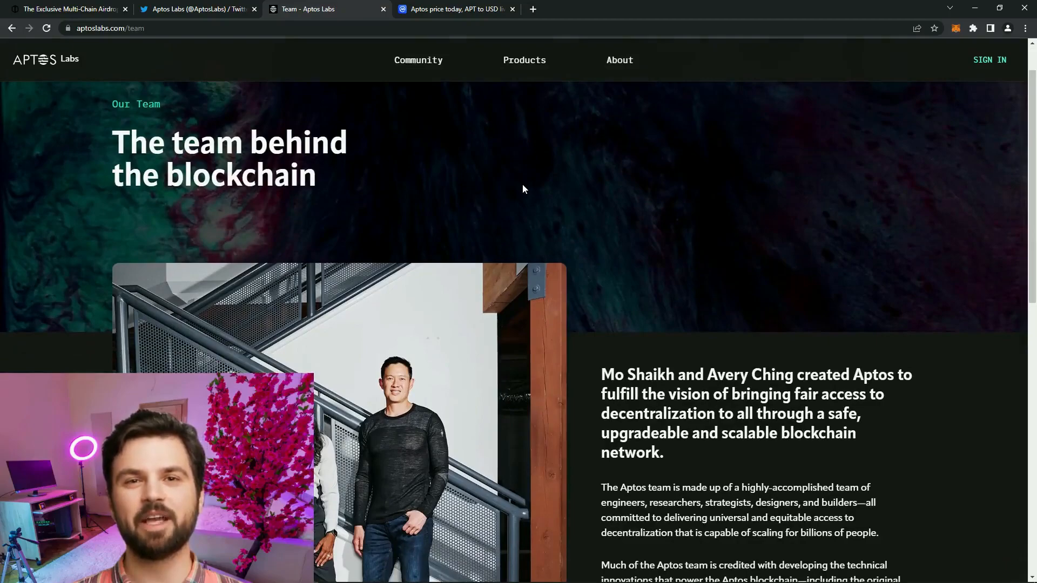
scroll("down", 3)
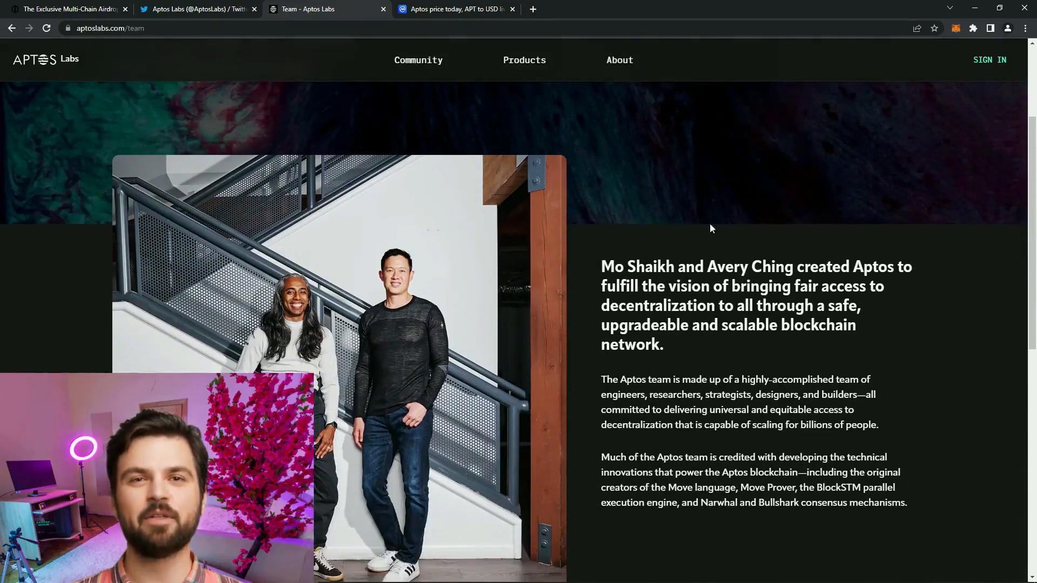
scroll("down", 3)
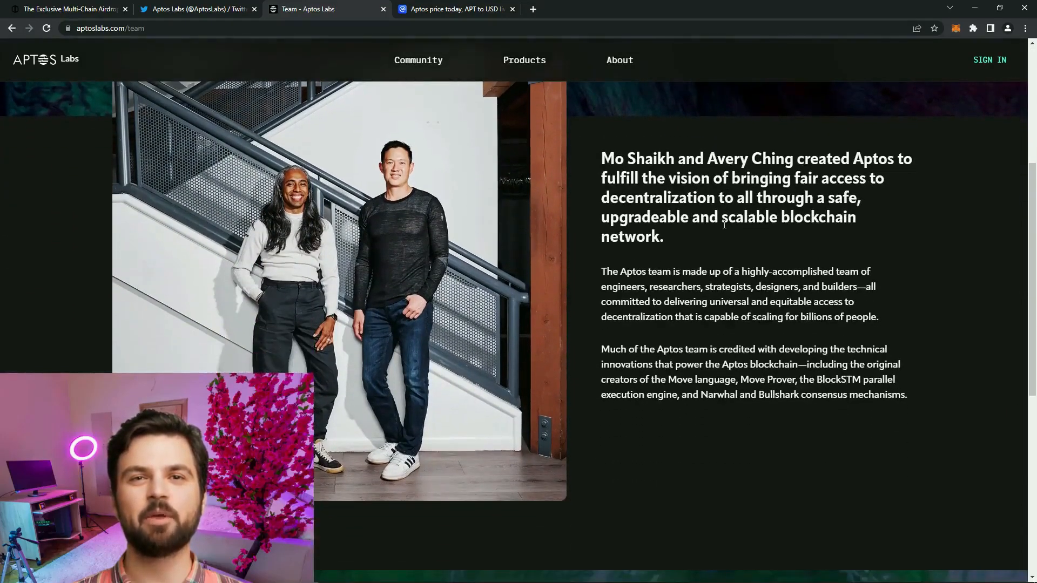
scroll("down", 3)
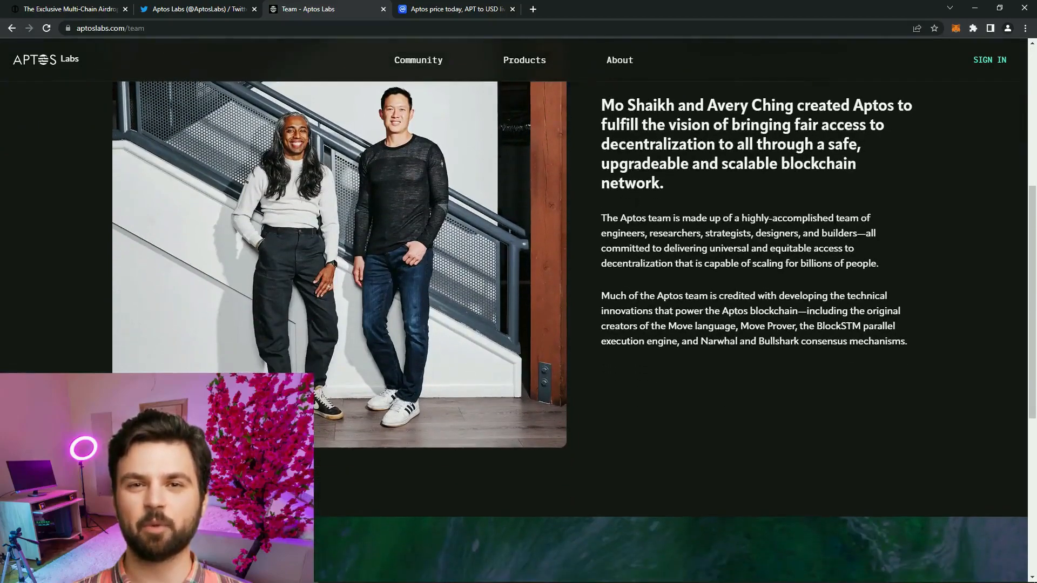
scroll("down", 3)
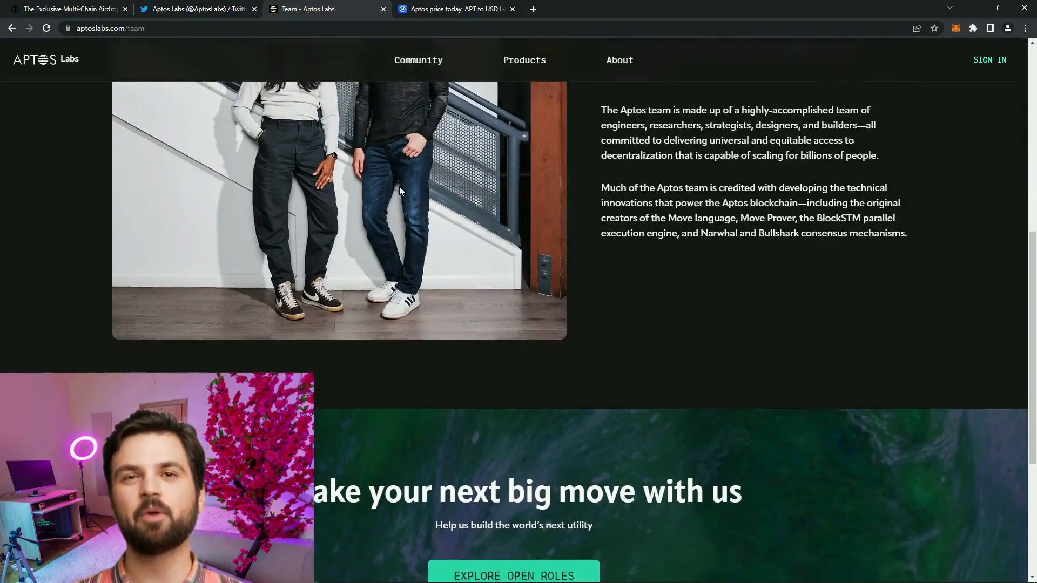
scroll("down", 3)
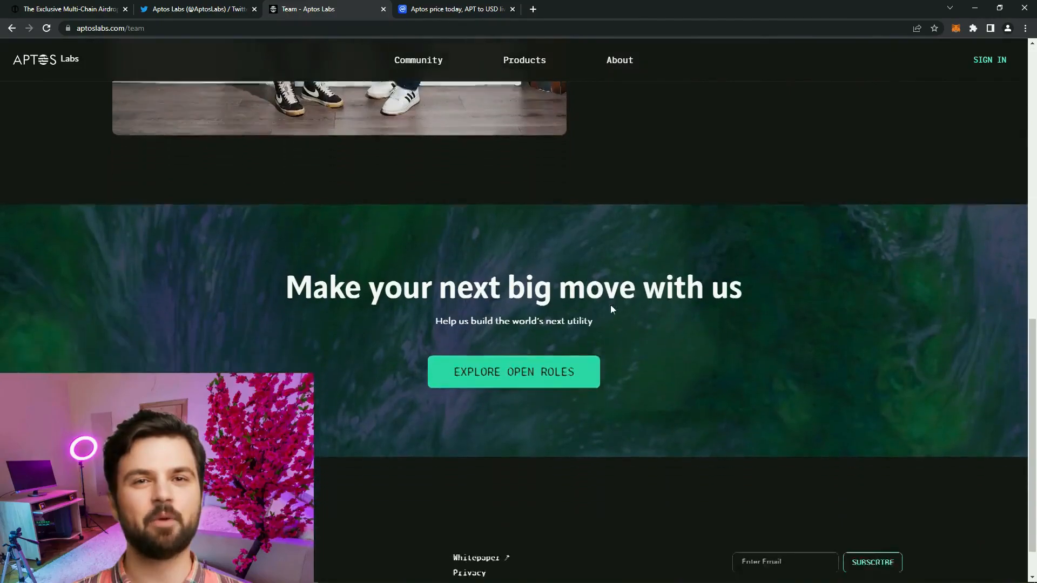
scroll("down", 3)
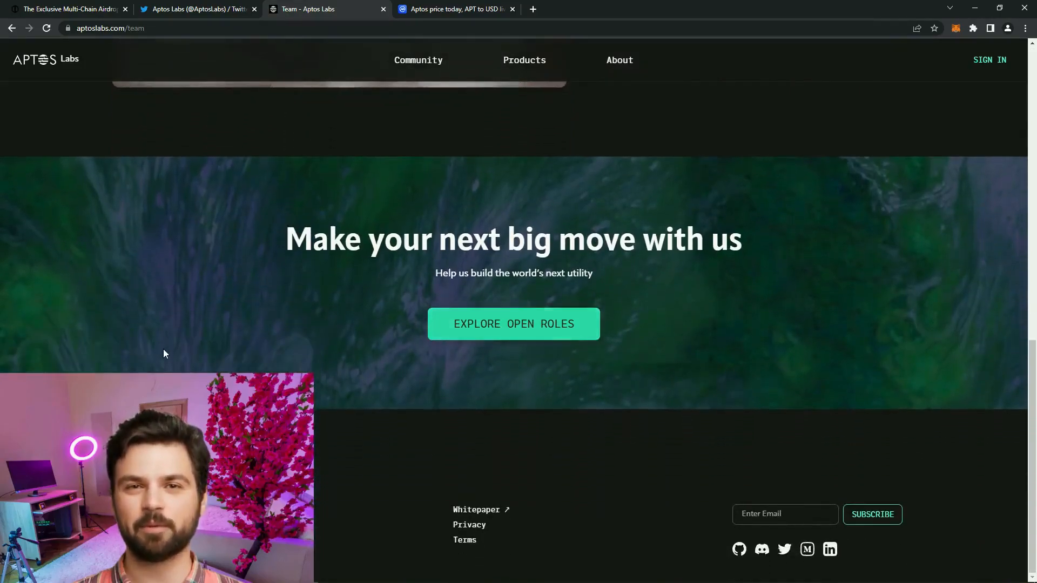
scroll("up", 3)
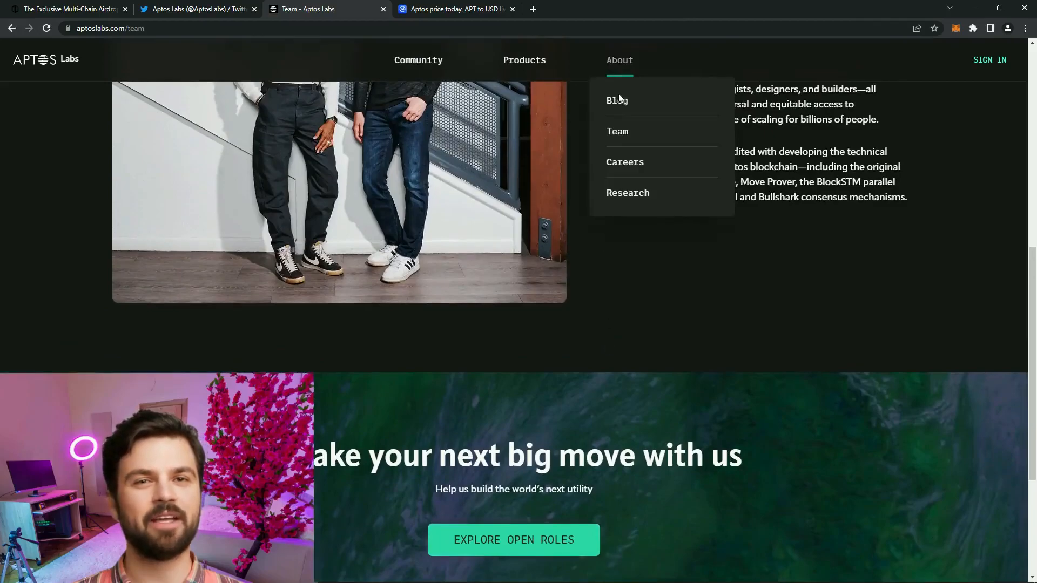
Go to the Aptos Labs blog and read the Aptos Names Integration Library post
left_click(617, 100)
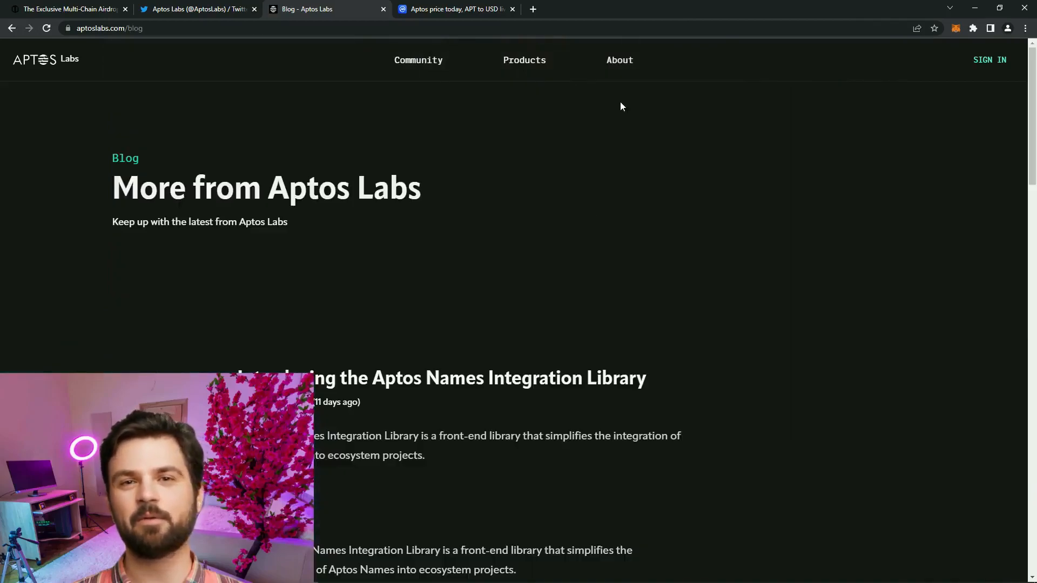
scroll("down", 3)
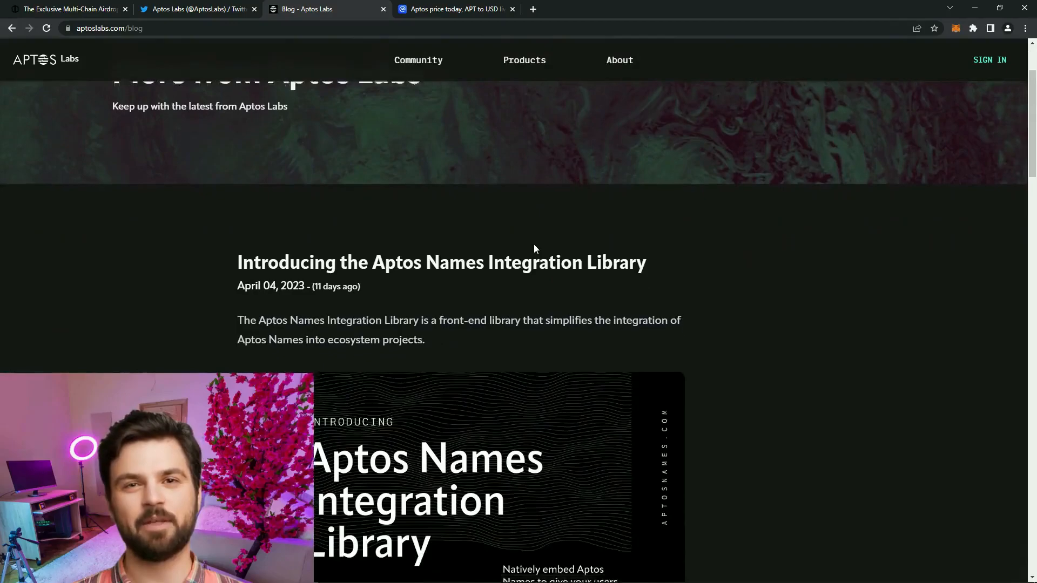
scroll("down", 3)
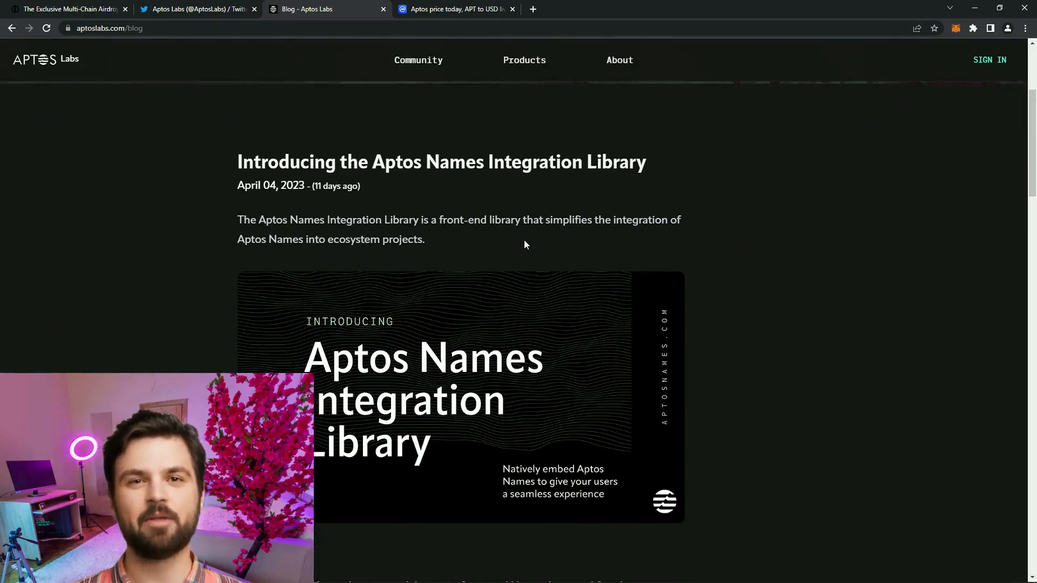
scroll("down", 3)
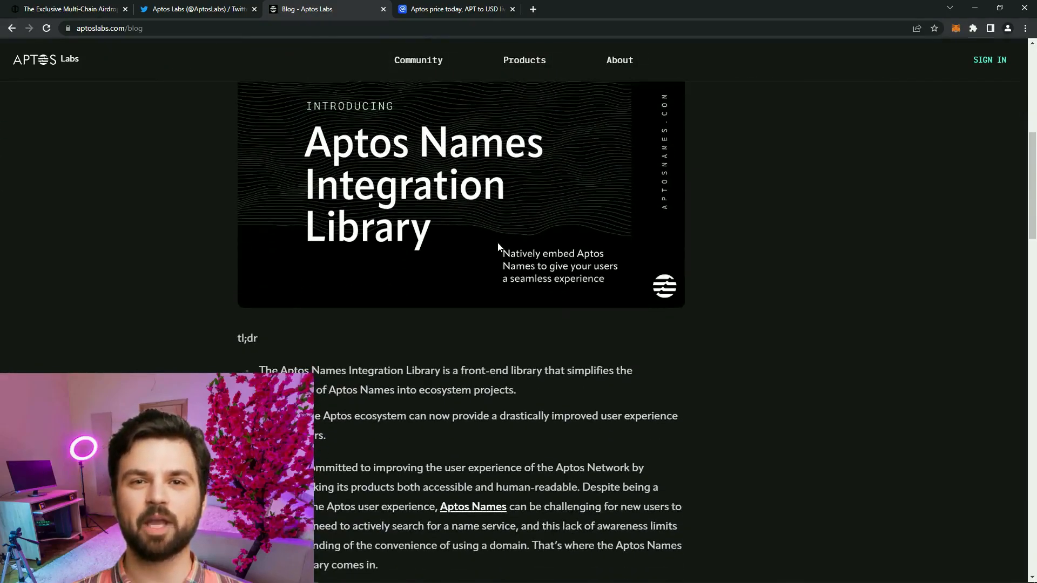
scroll("down", 3)
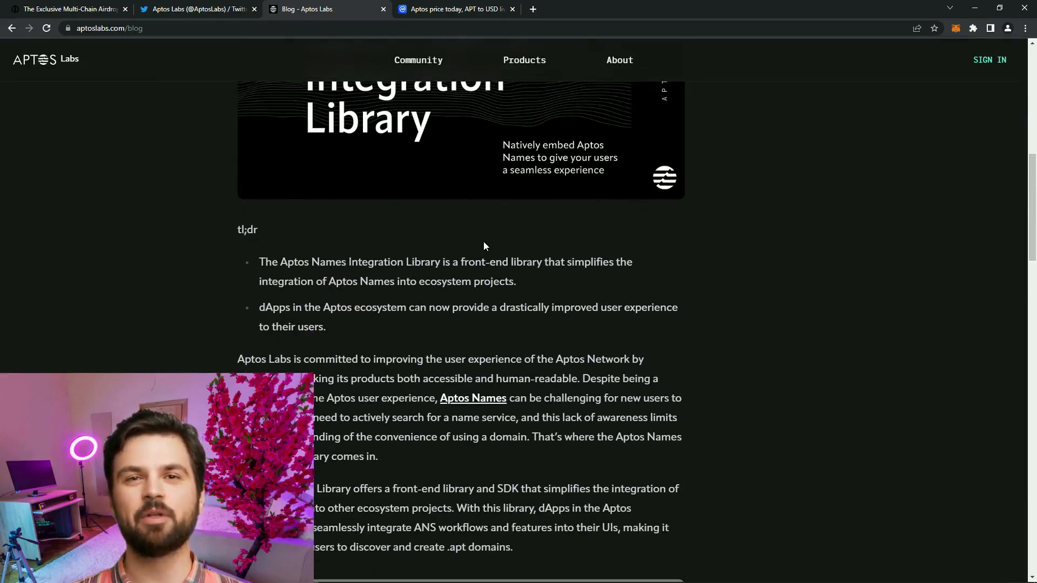
scroll("down", 3)
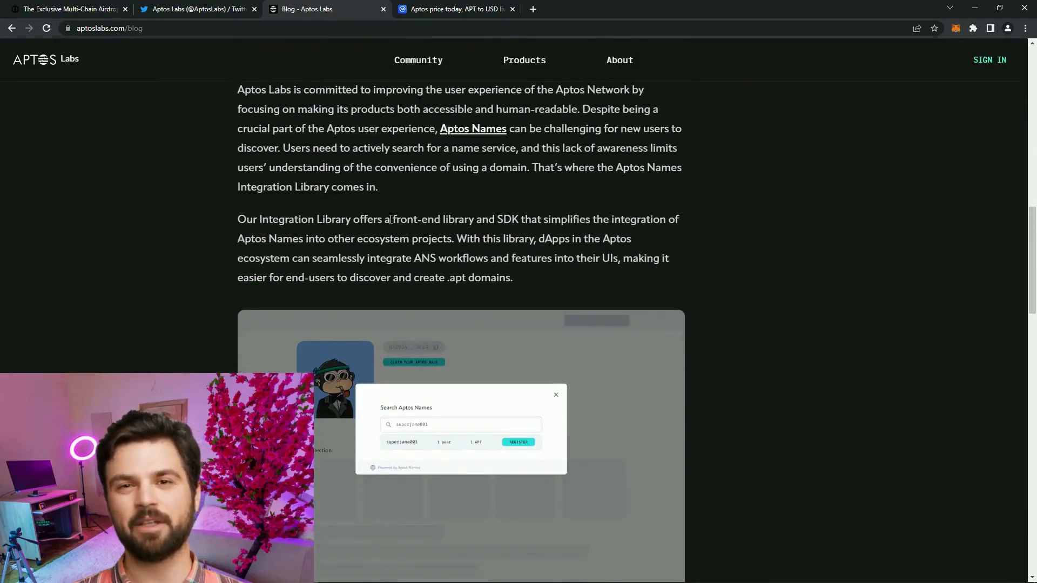
Continue past the post's end until the list of older blog articles comes into view
scroll("down", 3)
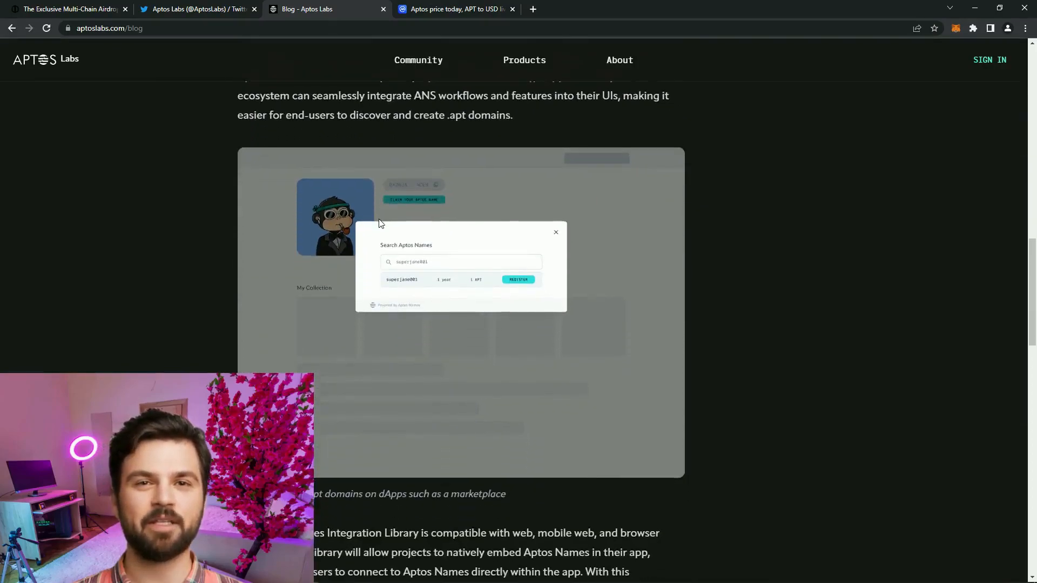
scroll("down", 3)
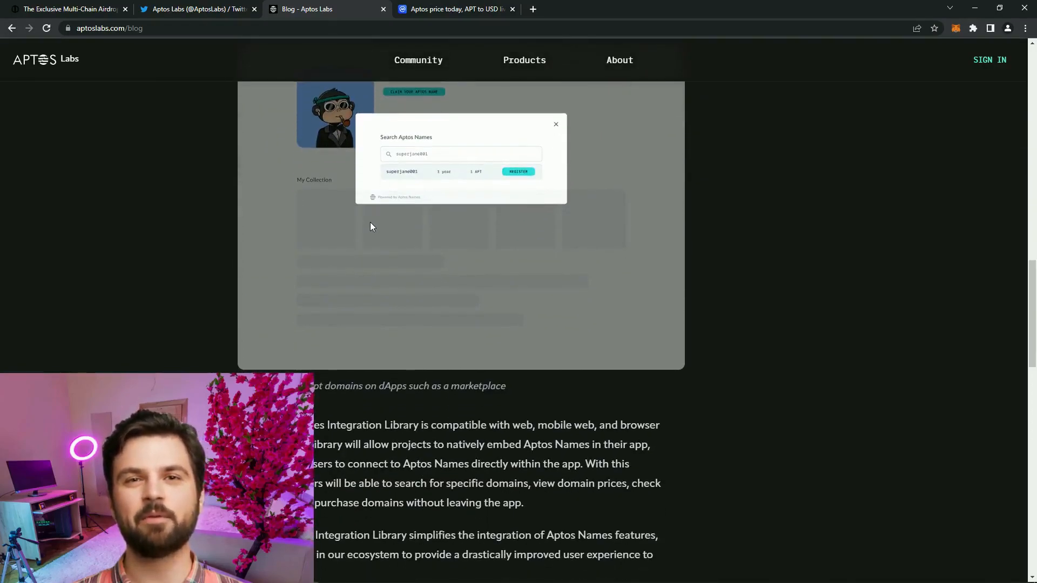
scroll("down", 3)
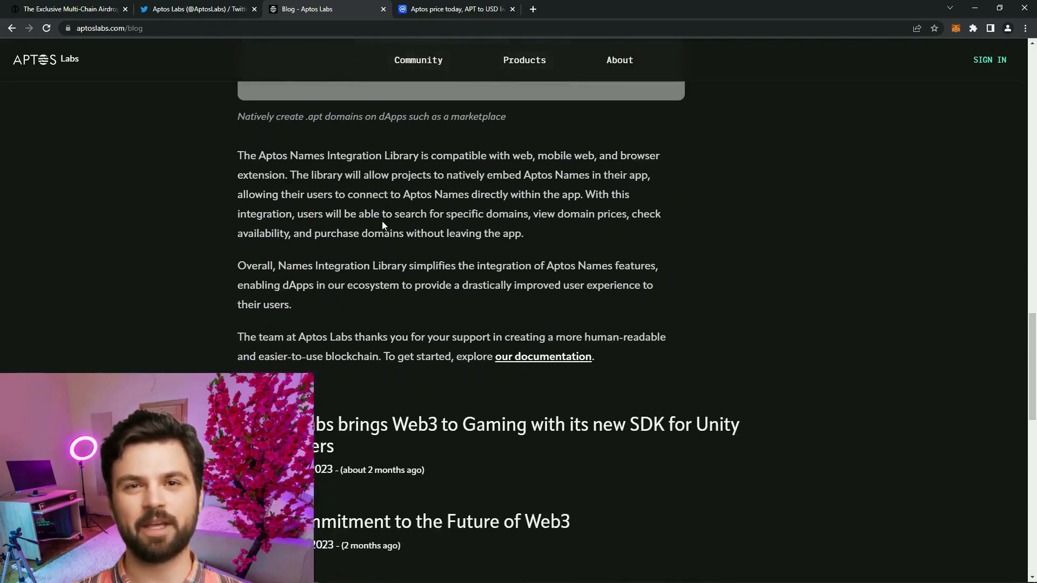
scroll("down", 3)
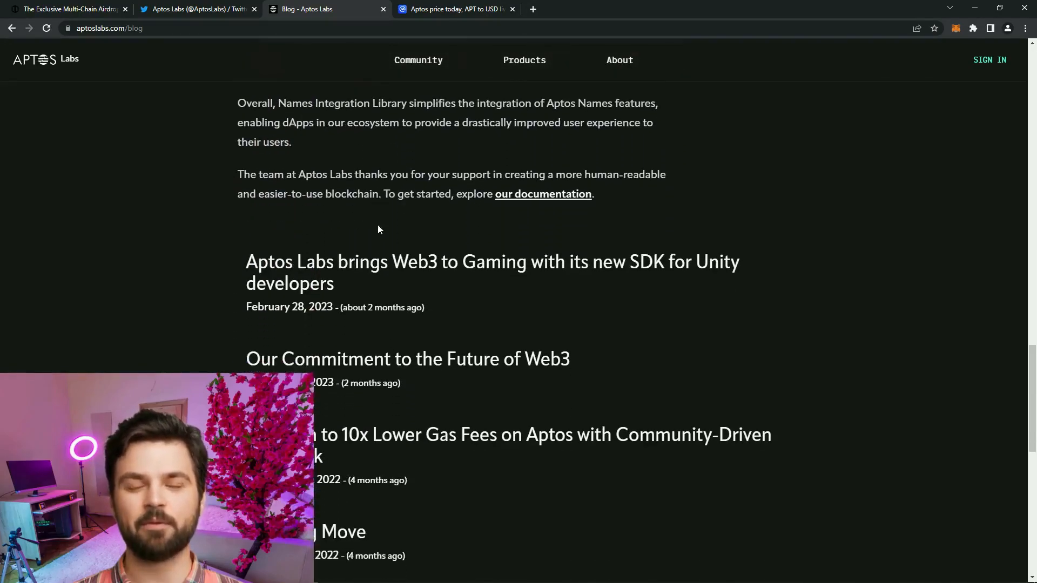
scroll("down", 3)
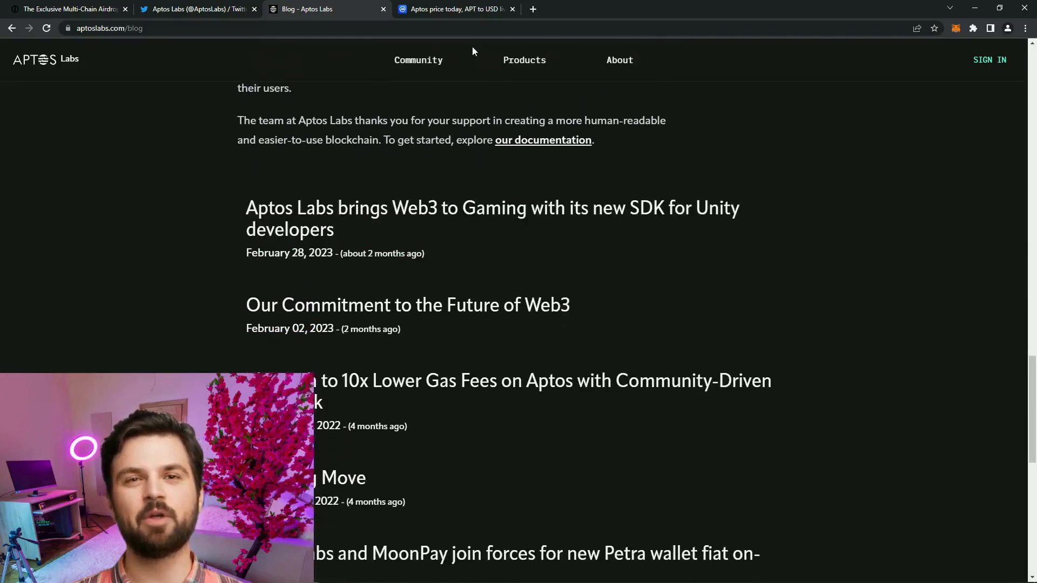
scroll("down", 3)
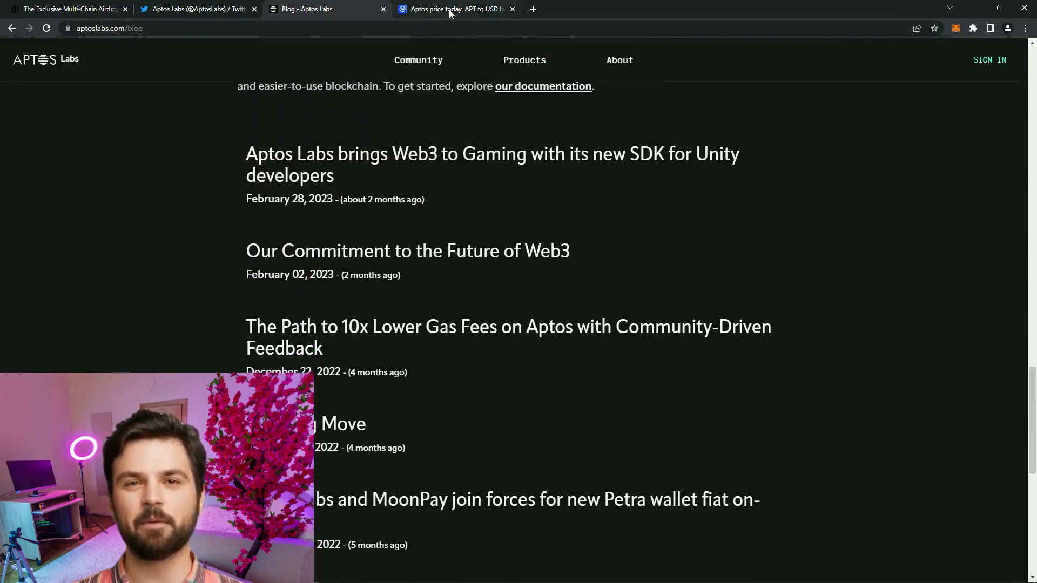
Show APT at about $12.83 on CoinMarketCap and bring the Aptos to USD chart into view
left_click(455, 9)
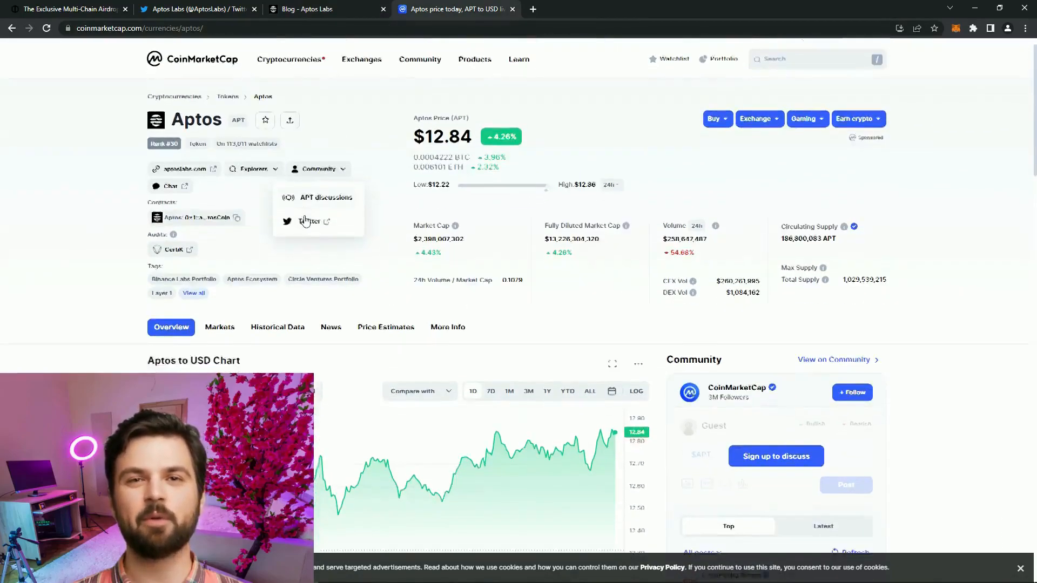
scroll("down", 3)
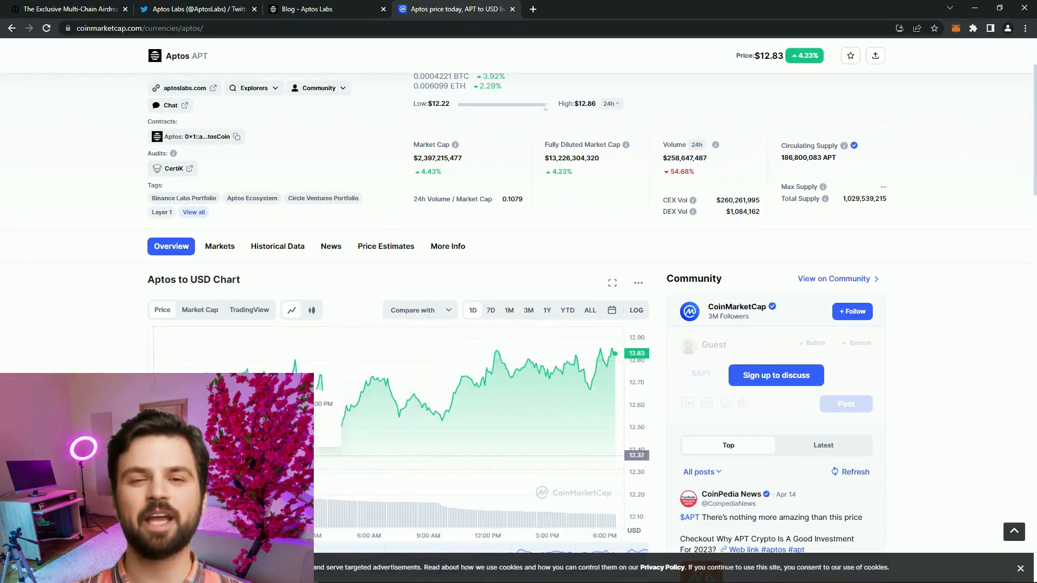
mouse_move(387, 405)
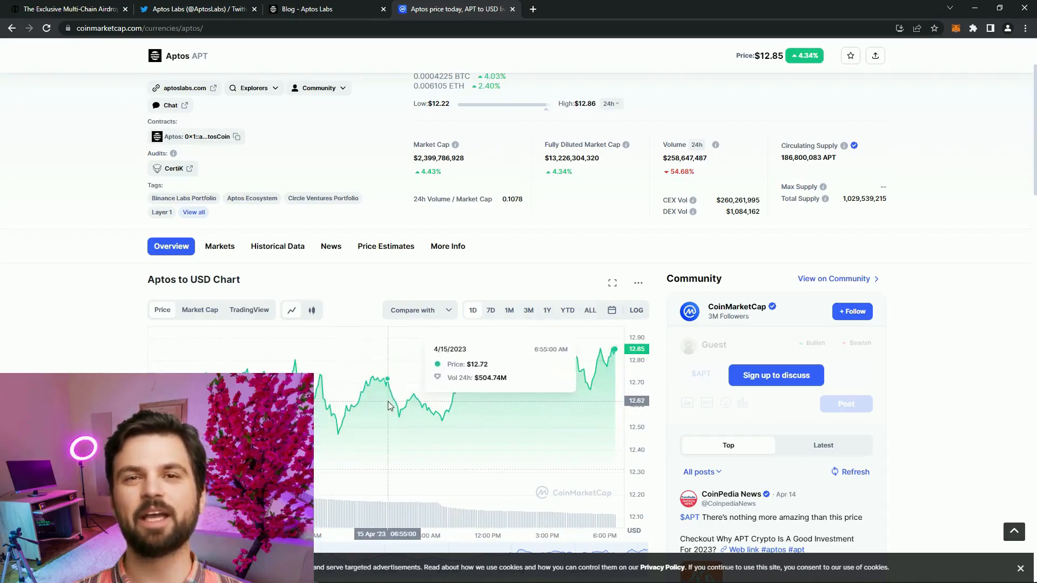
mouse_move(574, 396)
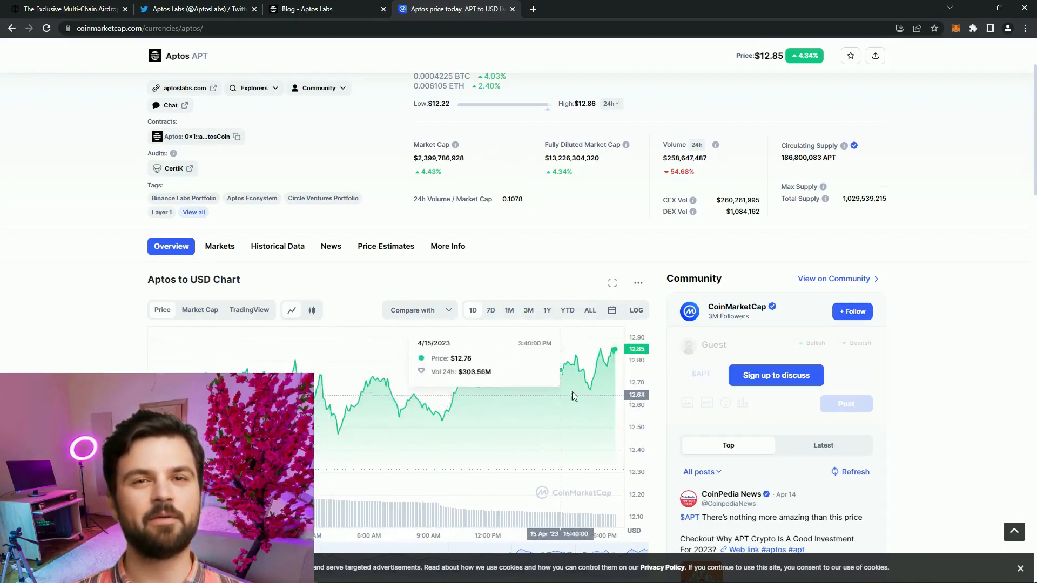
mouse_move(606, 355)
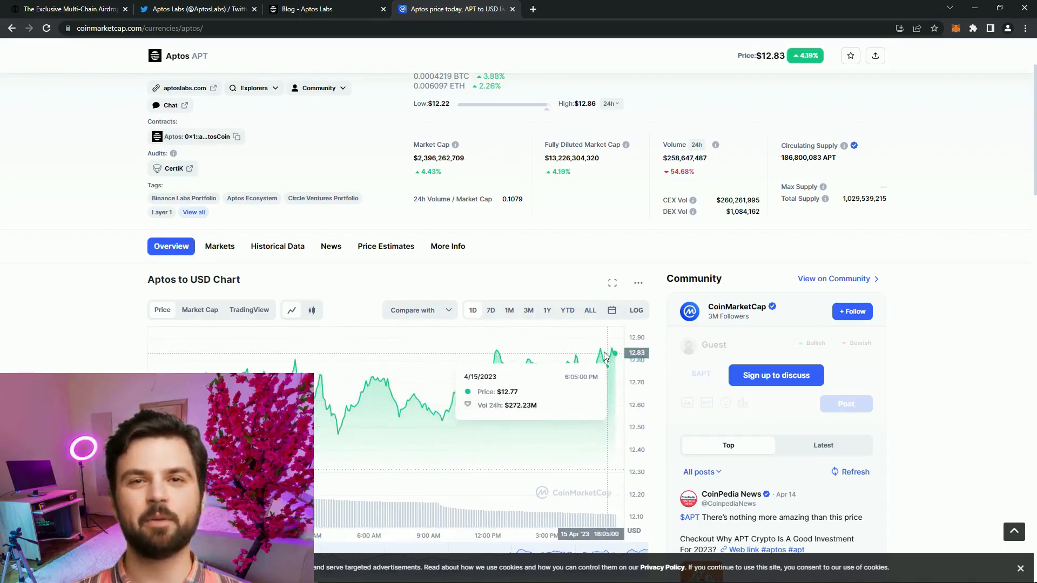
mouse_move(522, 347)
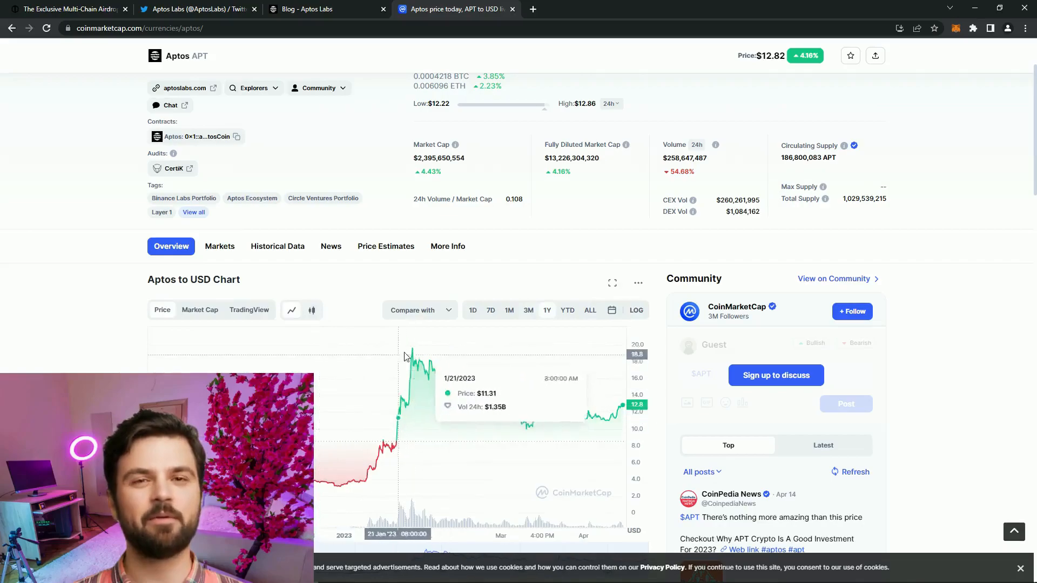
mouse_move(614, 400)
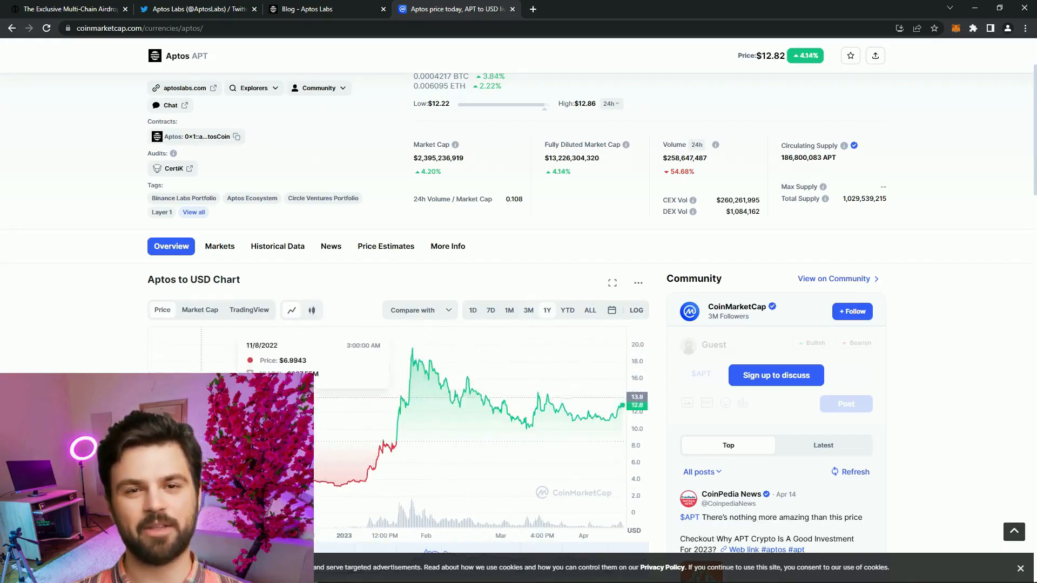
mouse_move(439, 419)
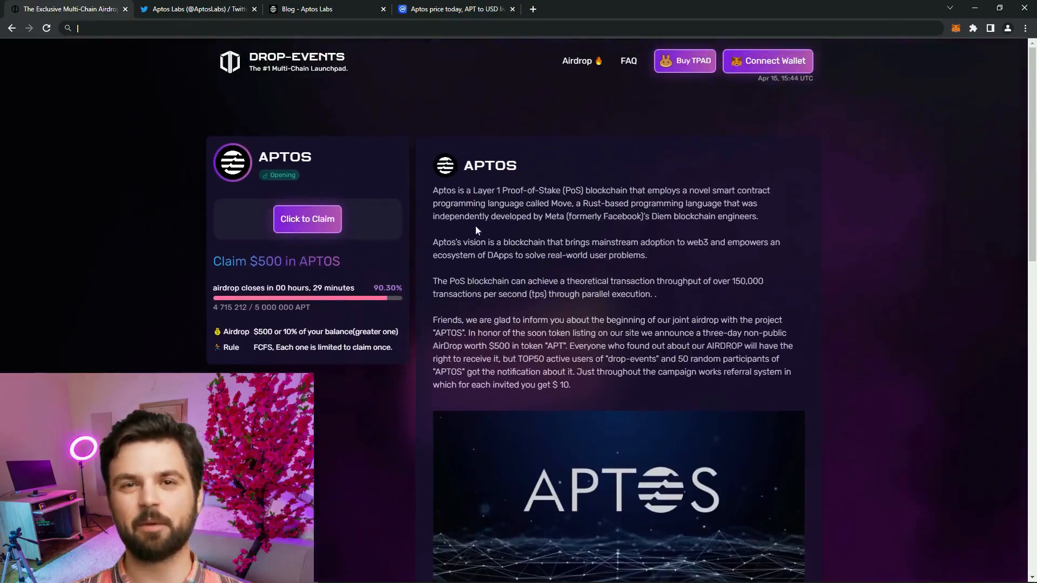
Highlight the $500 APT reward and the $10-per-invite referral sentence, then clear the selection
scroll("down", 3)
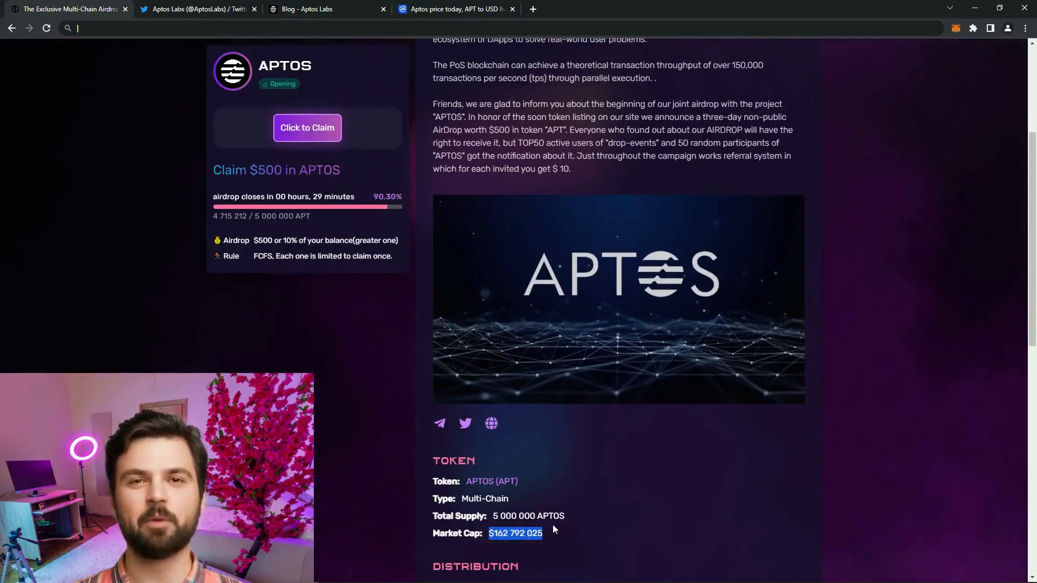
scroll("up", 3)
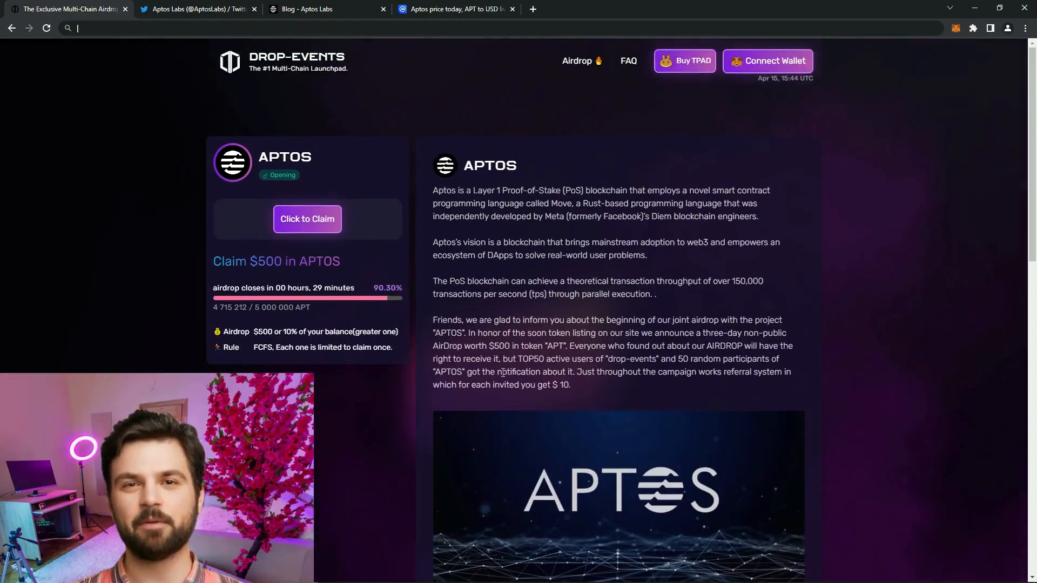
double_click(500, 345)
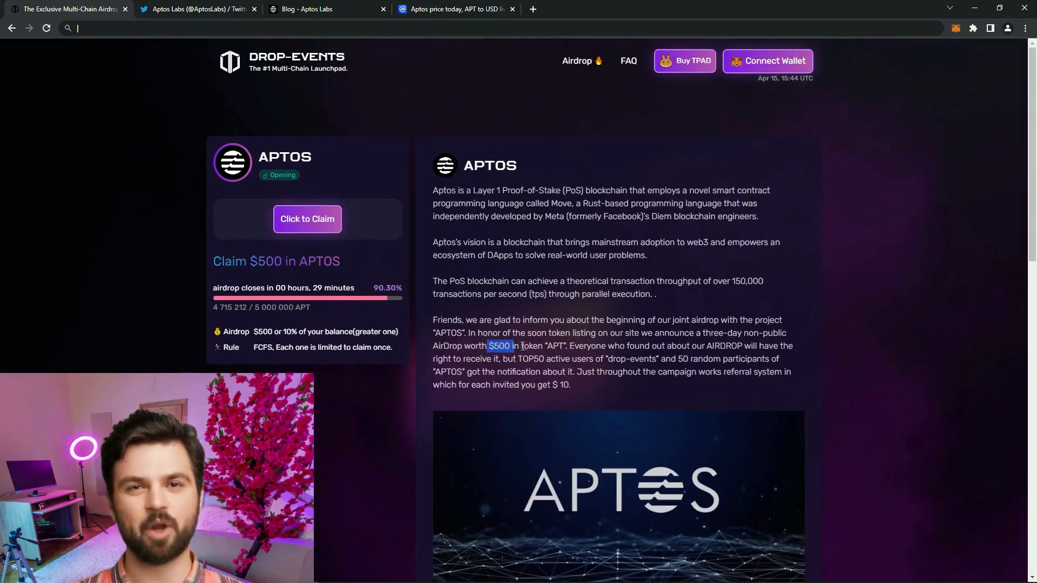
left_click_drag(488, 345, 567, 345)
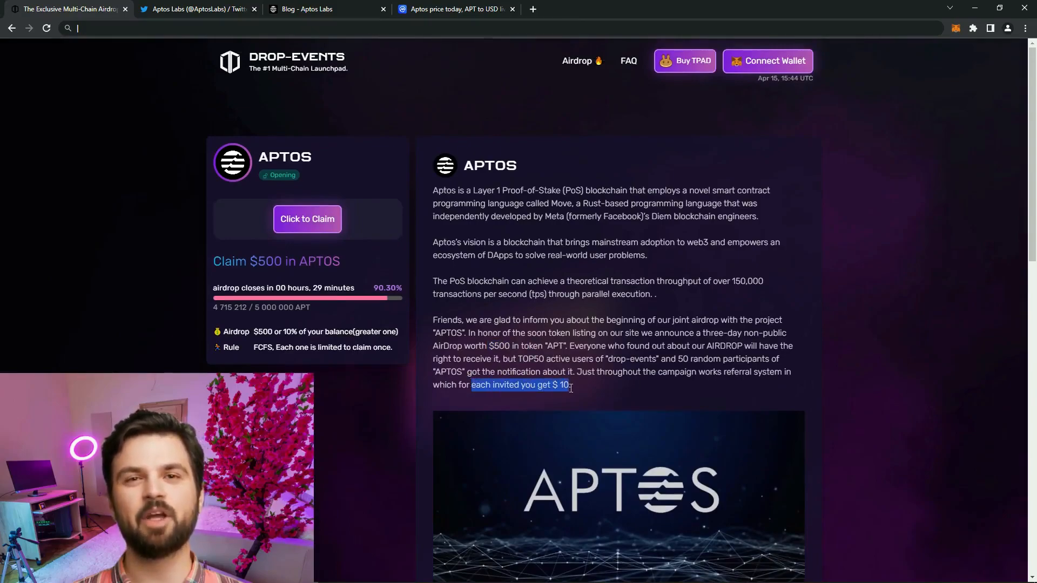
left_click(617, 378)
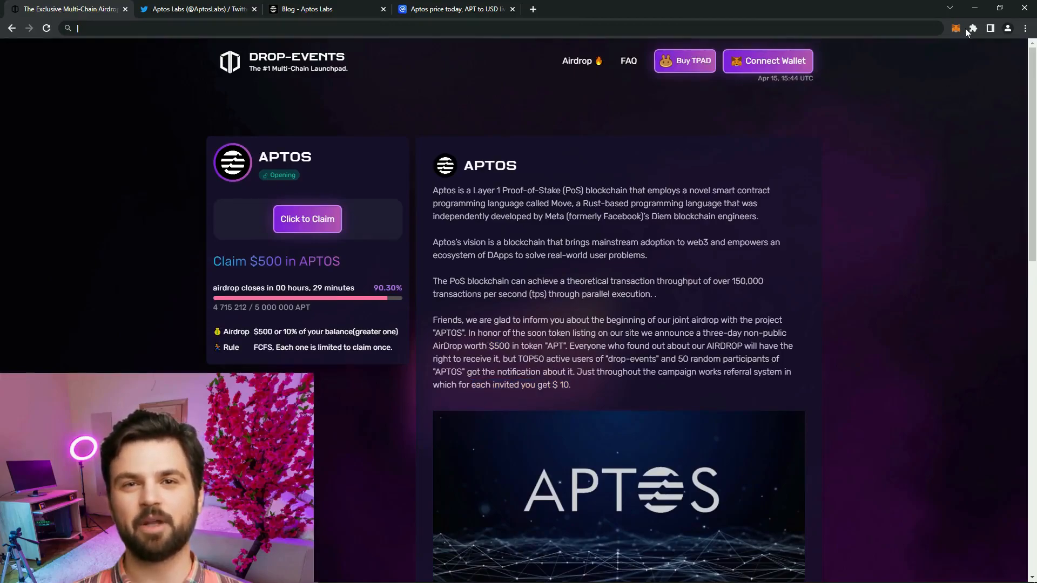
left_click(956, 28)
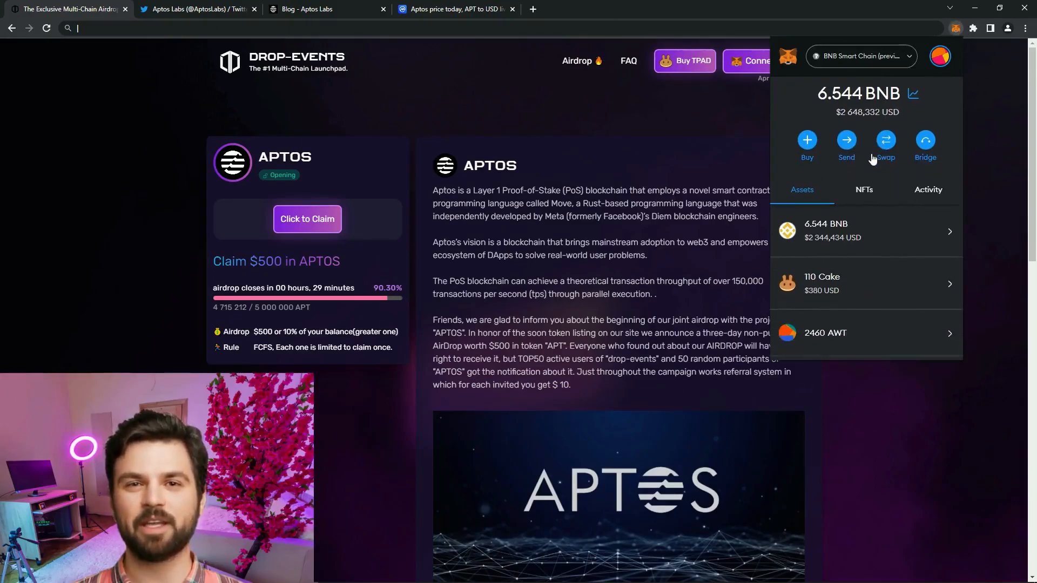
scroll("down", 3)
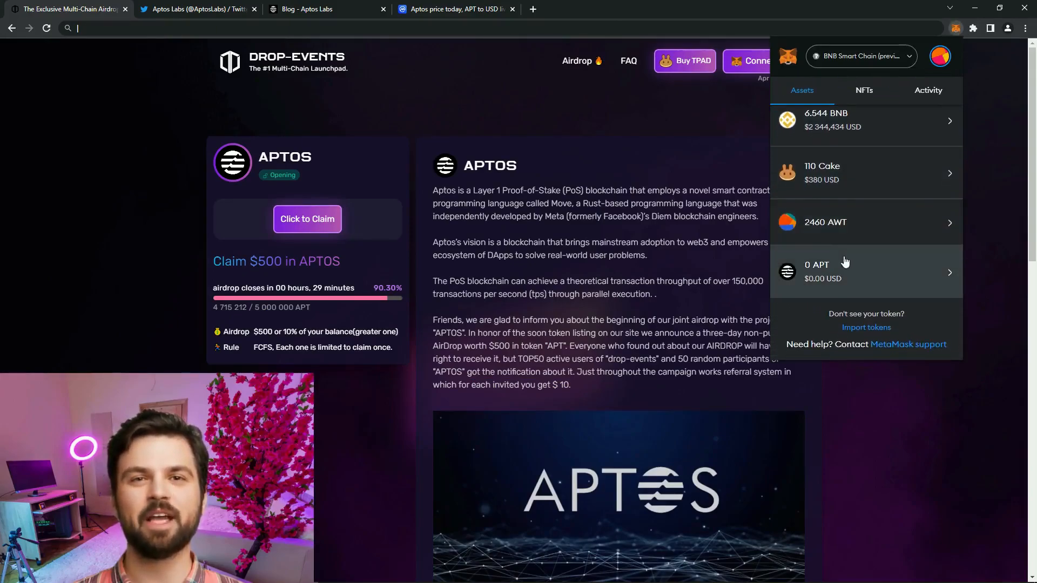
mouse_move(829, 287)
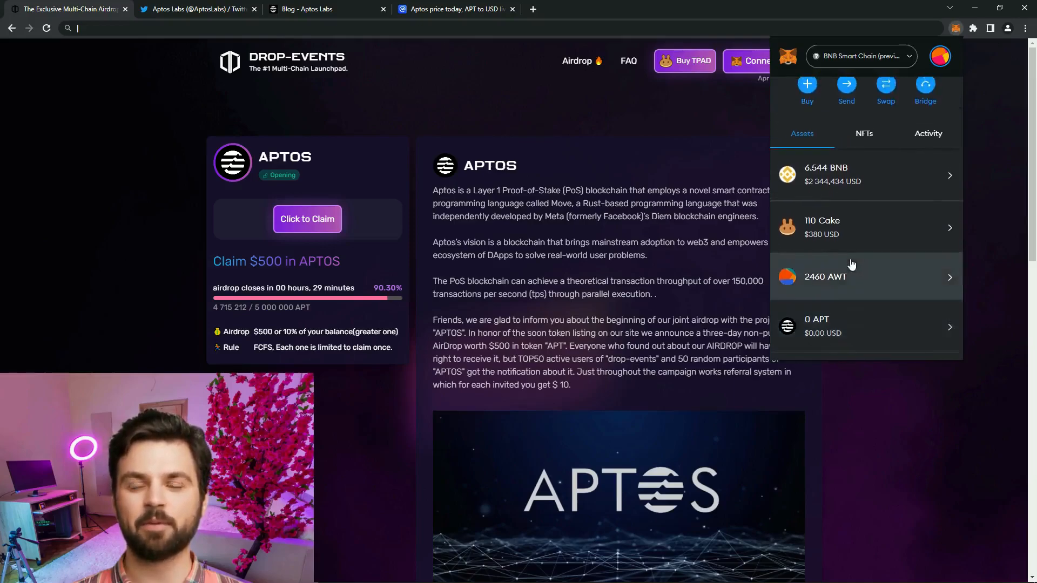
left_click(838, 149)
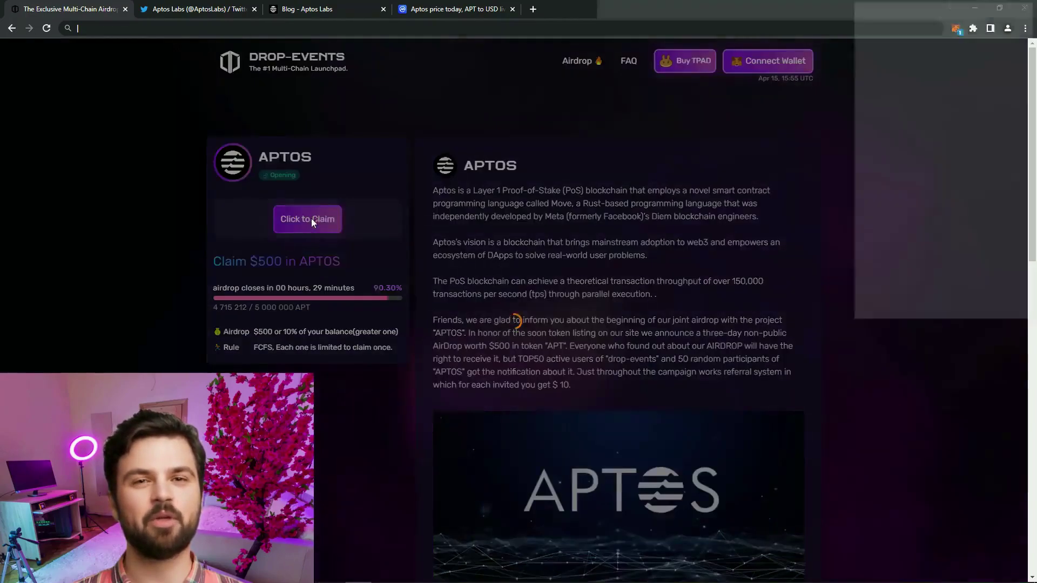
Start 'Click to Claim' and approve connecting the MetaMask account to drop-events
left_click(307, 219)
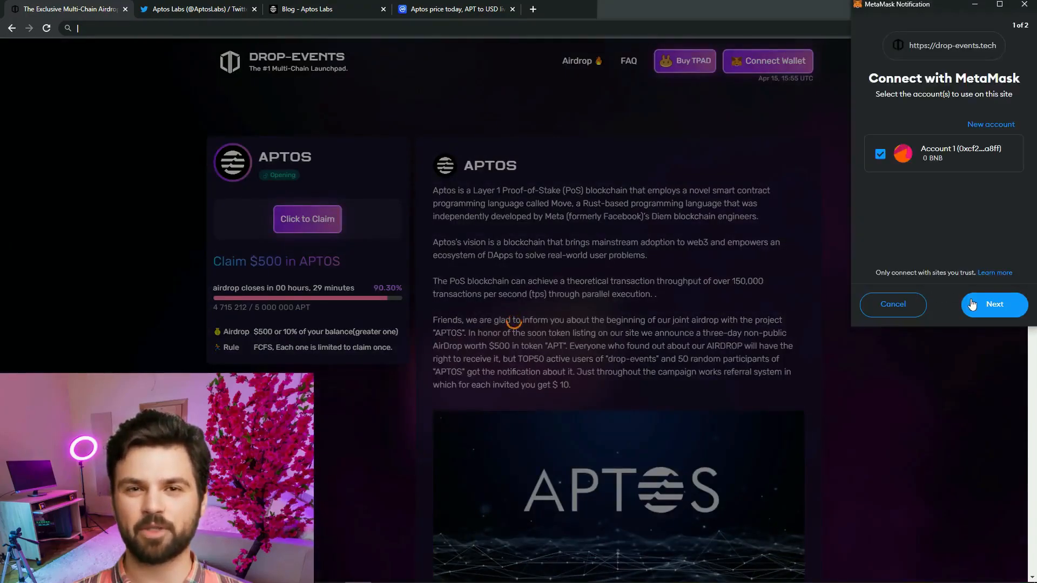
left_click(994, 304)
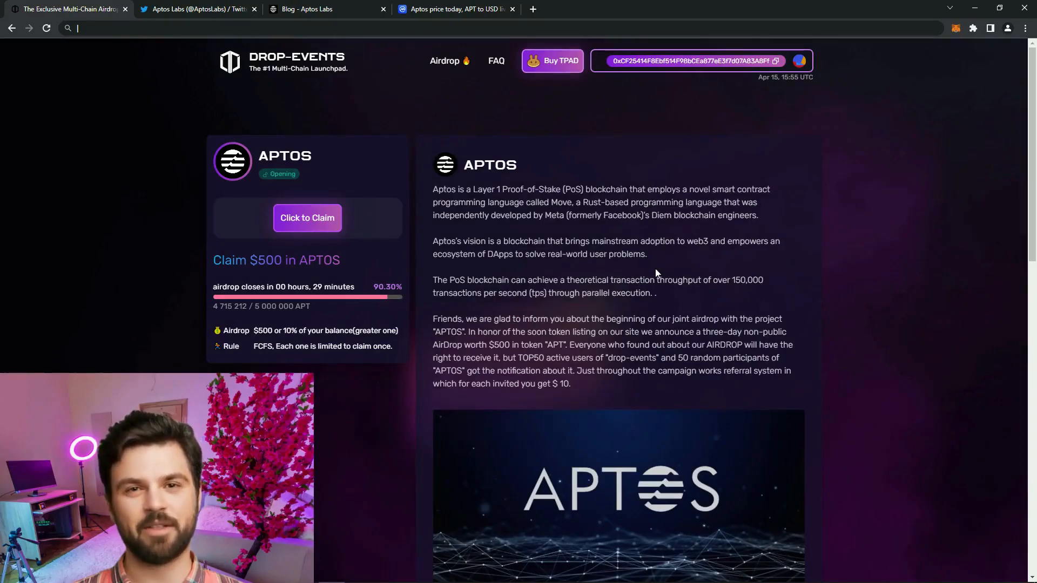
mouse_move(898, 128)
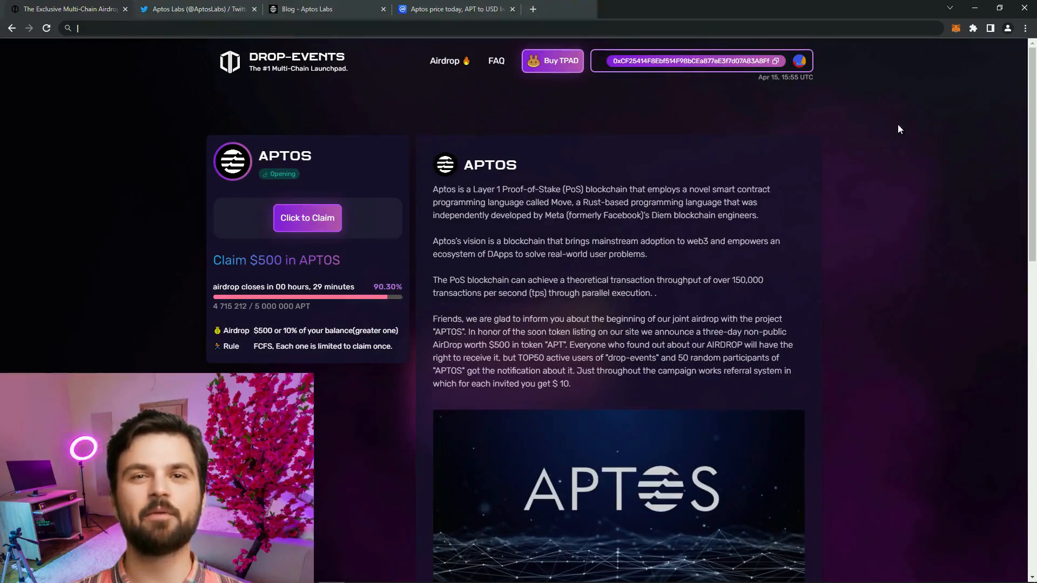
Check MetaMask Assets to confirm the 39 APT balance worth $500
left_click(955, 28)
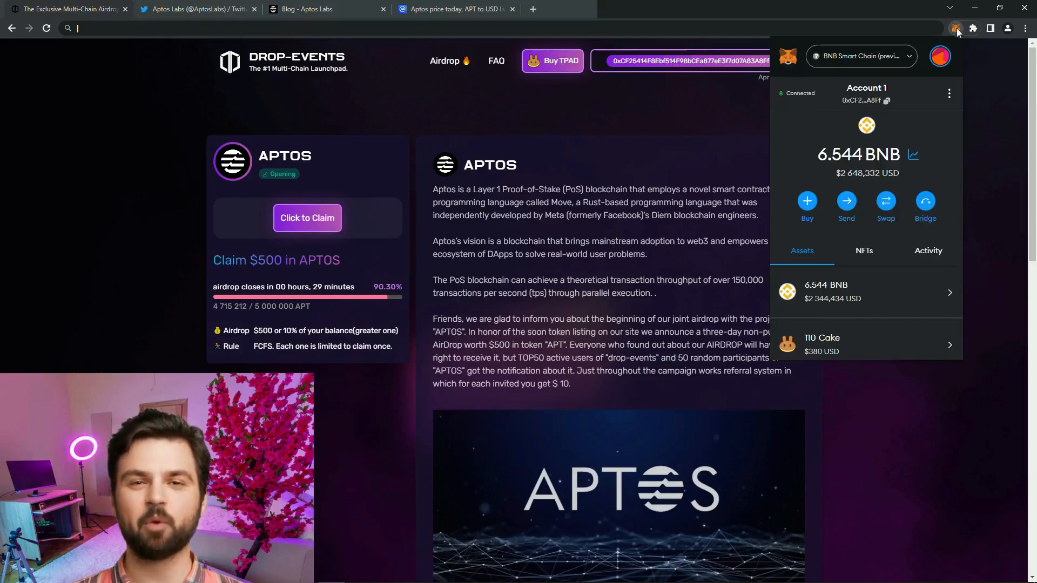
scroll("down", 3)
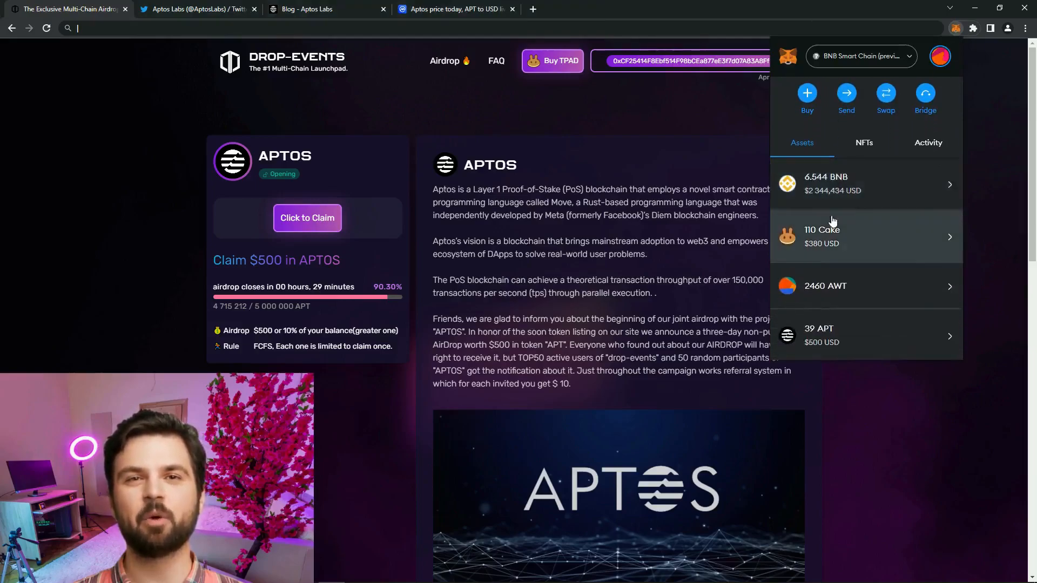
scroll("down", 3)
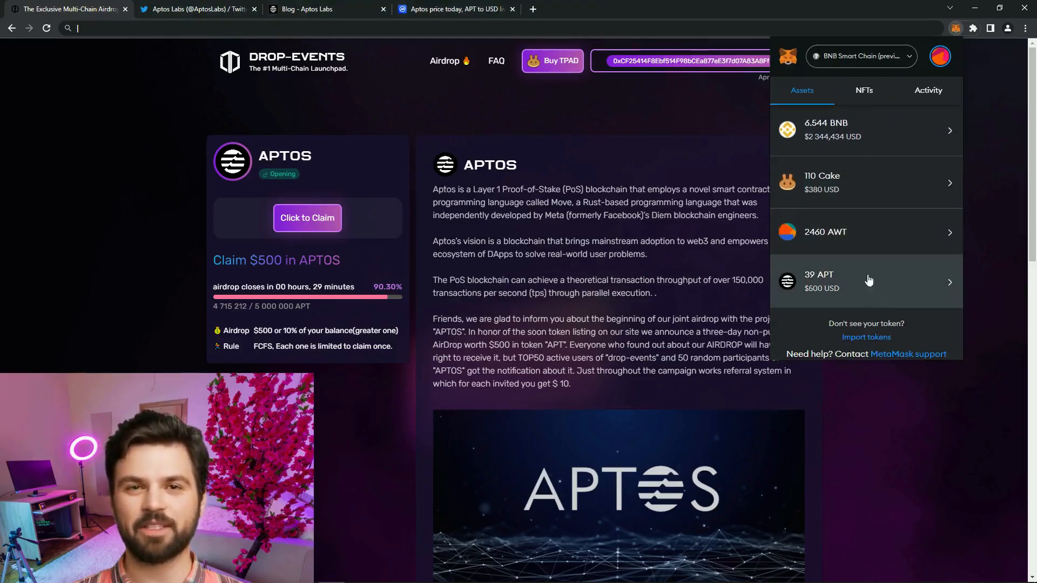